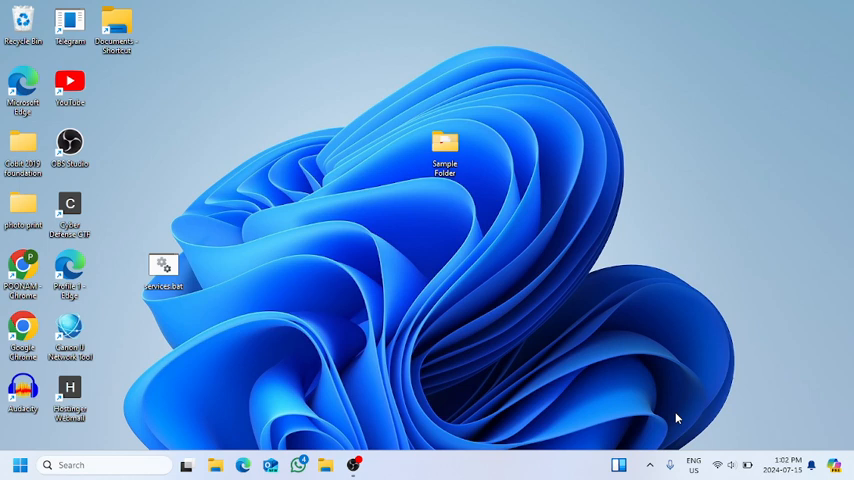
mouse_move(487, 157)
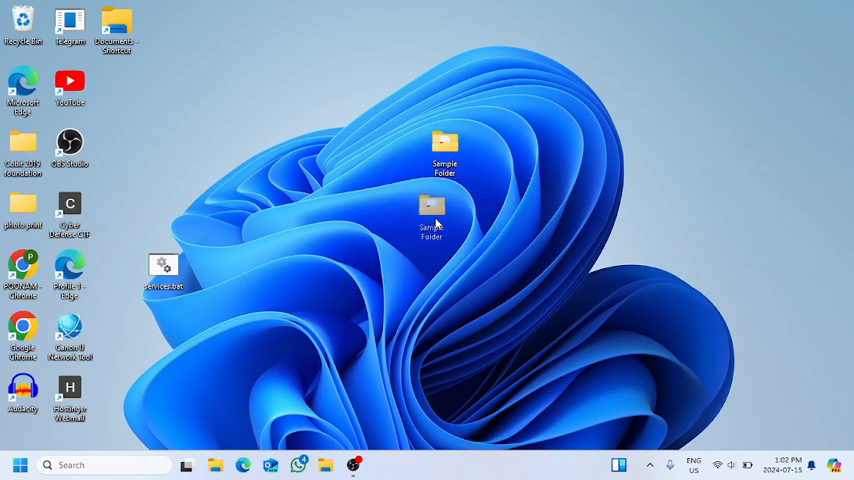
Step: Drag the Sample Folder desktop icon slightly to the right among the icons
left_click_drag(430, 220, 490, 155)
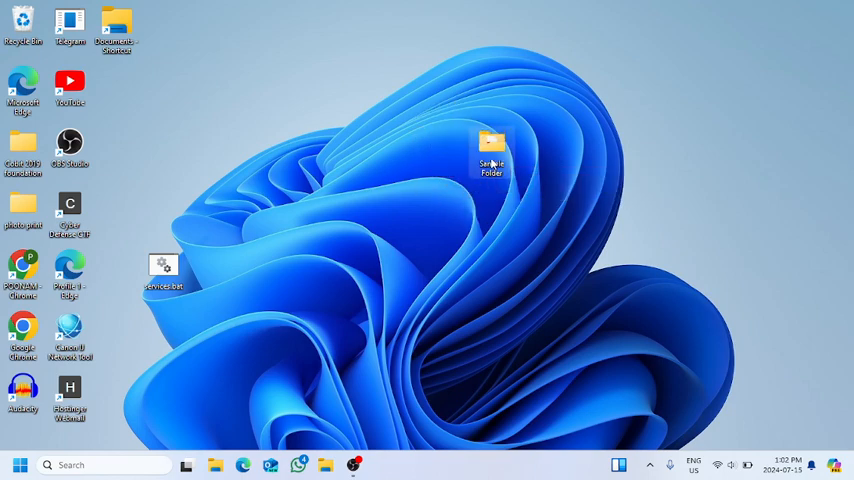
Step: Open Sample Folder and create a New Text Document inside it via the context menu
double_click(491, 150)
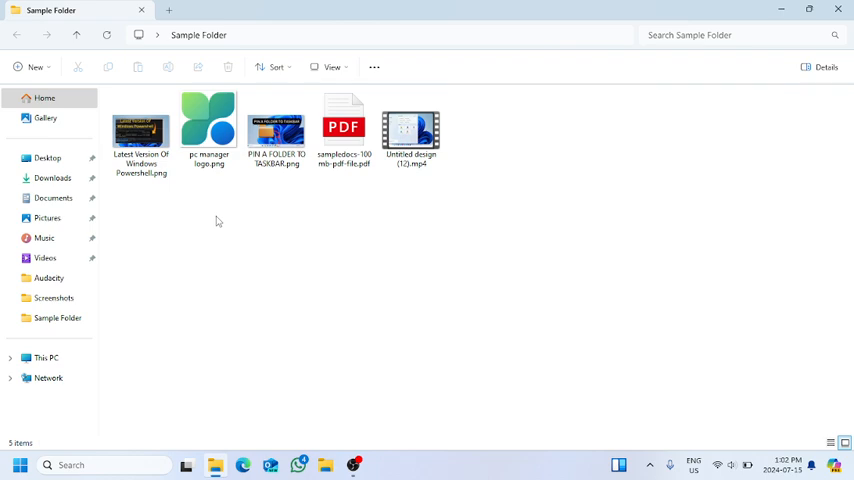
mouse_move(278, 223)
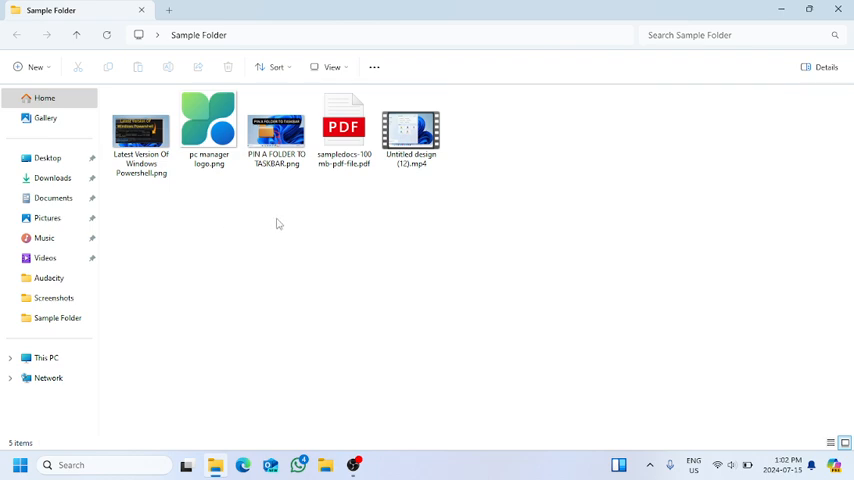
right_click(278, 224)
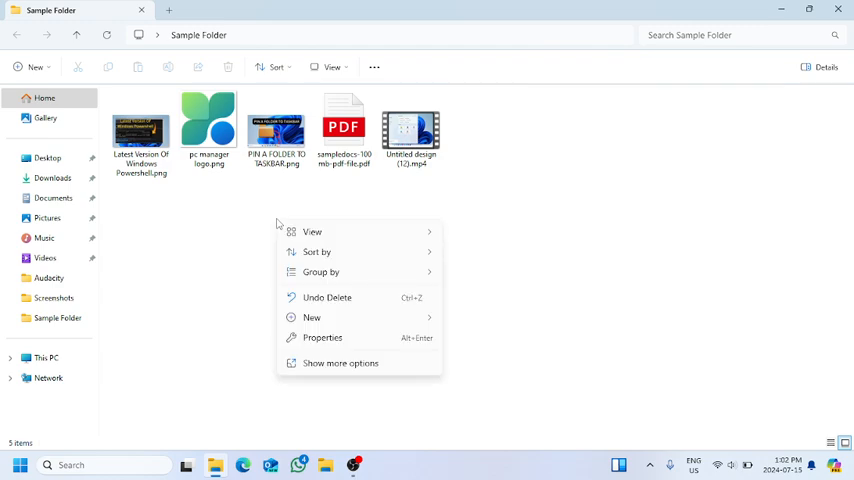
left_click(311, 317)
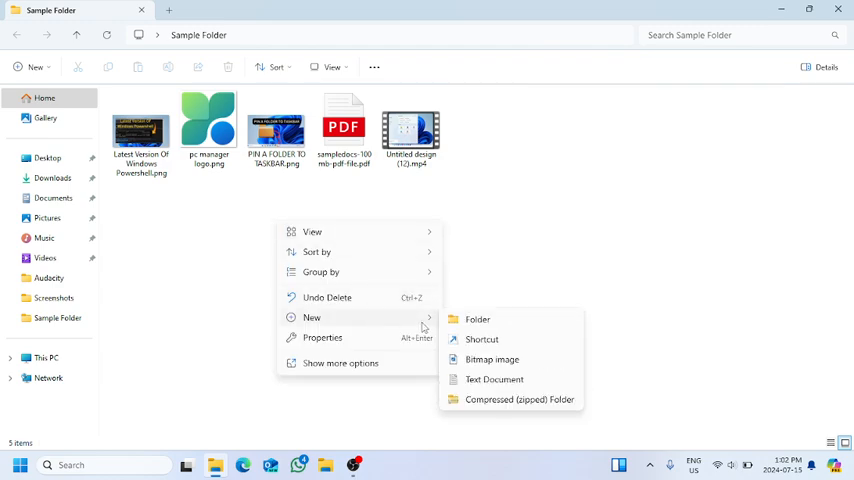
mouse_move(500, 386)
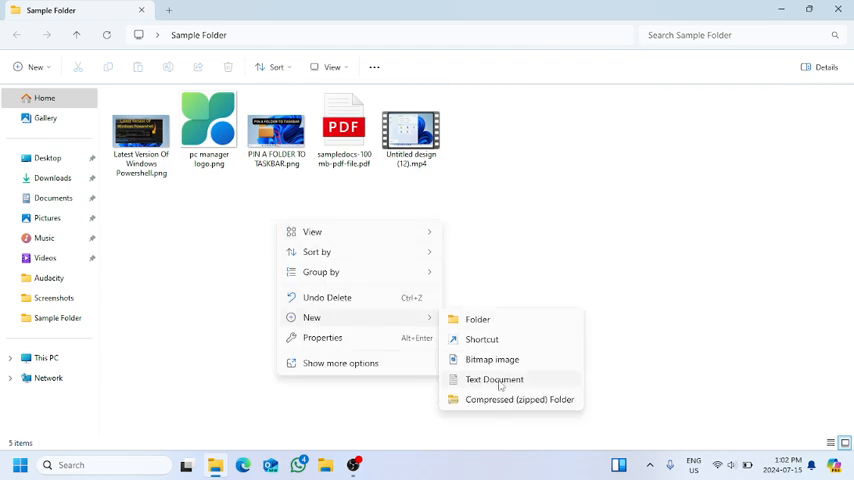
left_click(494, 379)
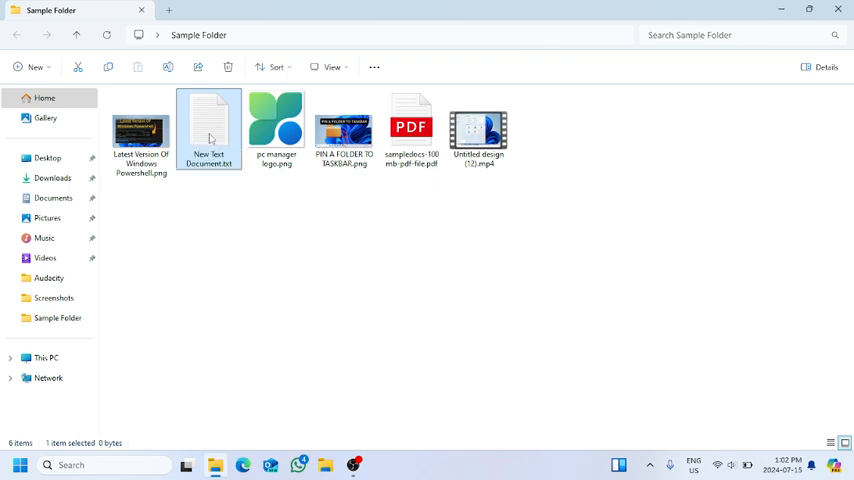
double_click(208, 130)
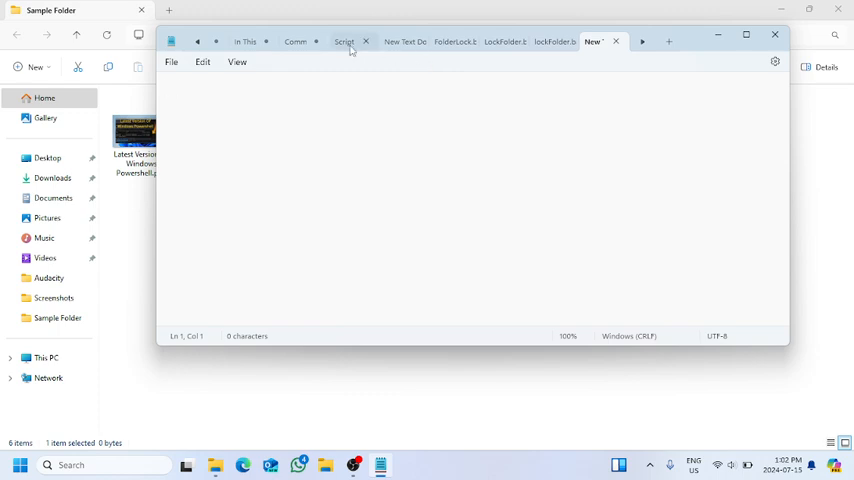
left_click(344, 41)
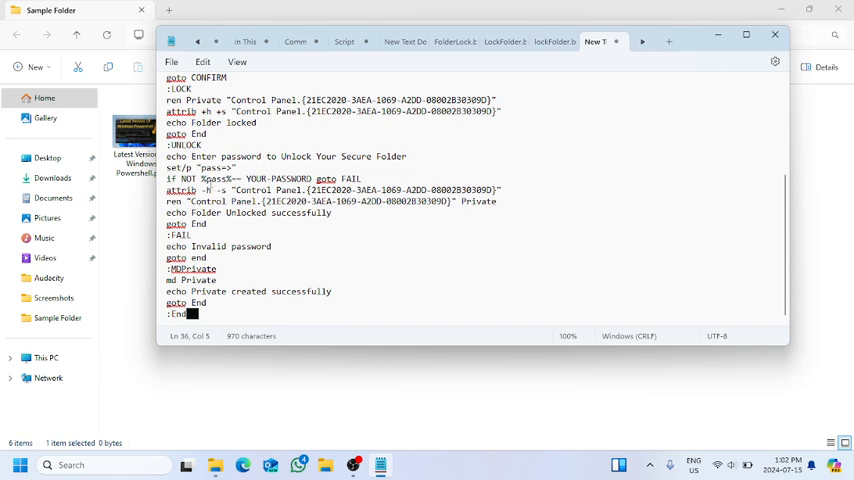
left_click(253, 178)
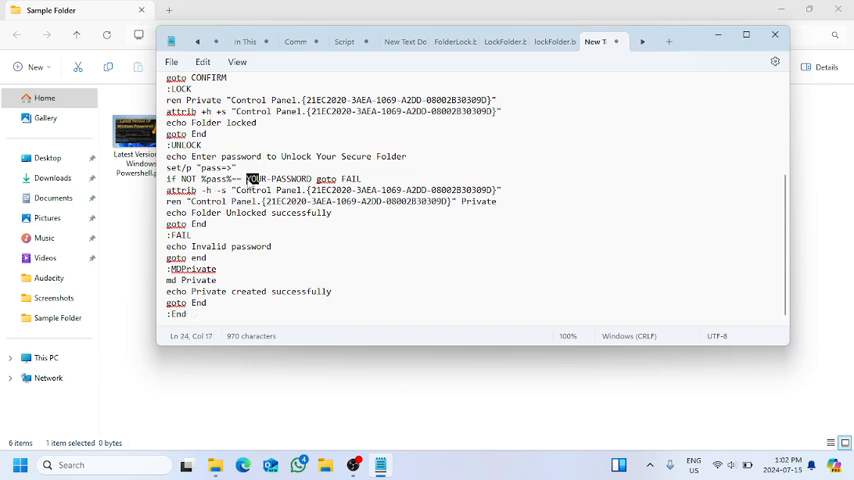
double_click(278, 178)
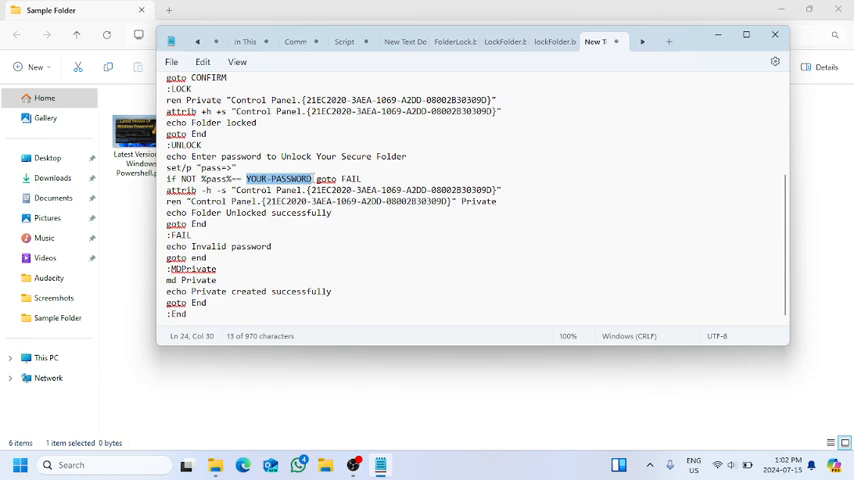
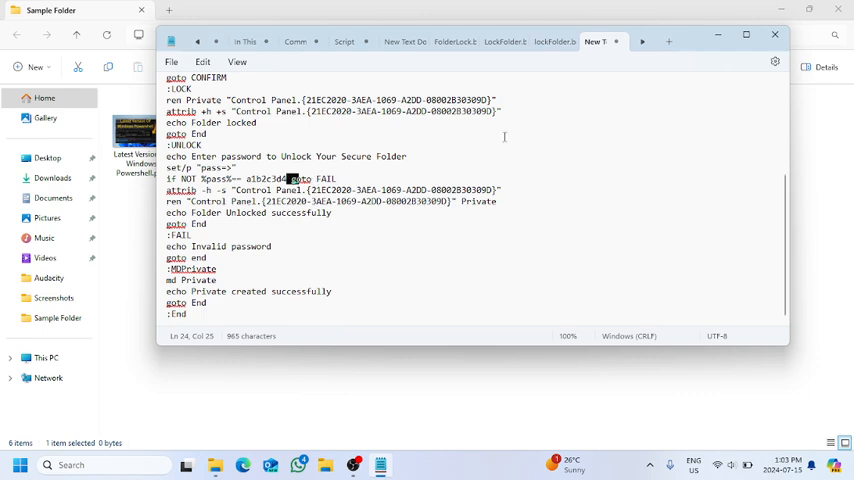
left_click(173, 62)
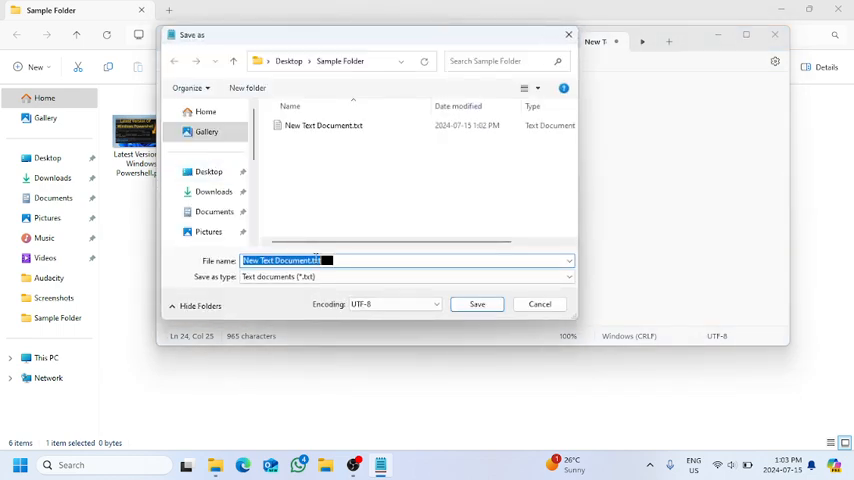
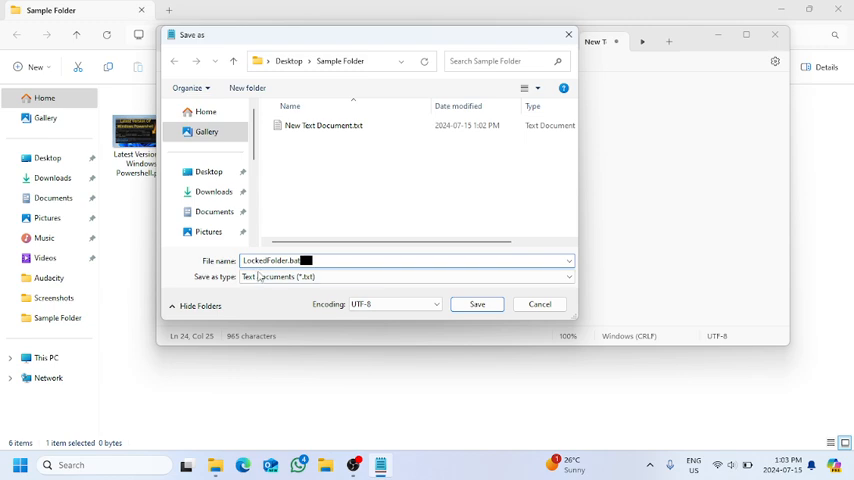
Step: Save the script as LockedFolder.bat with Save as type set to All files (*.*)
left_click(567, 276)
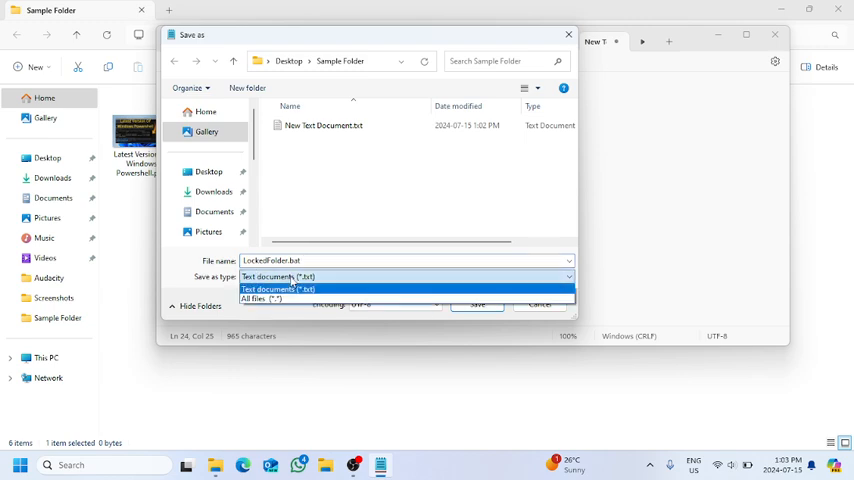
mouse_move(277, 299)
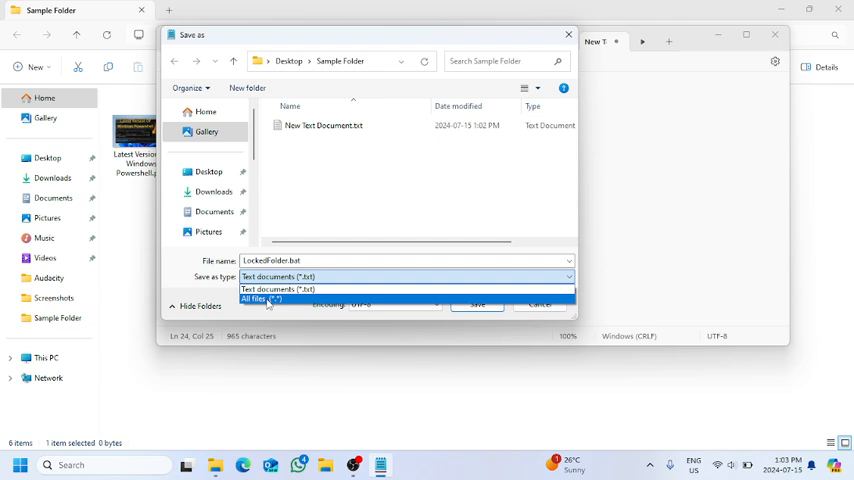
left_click(260, 299)
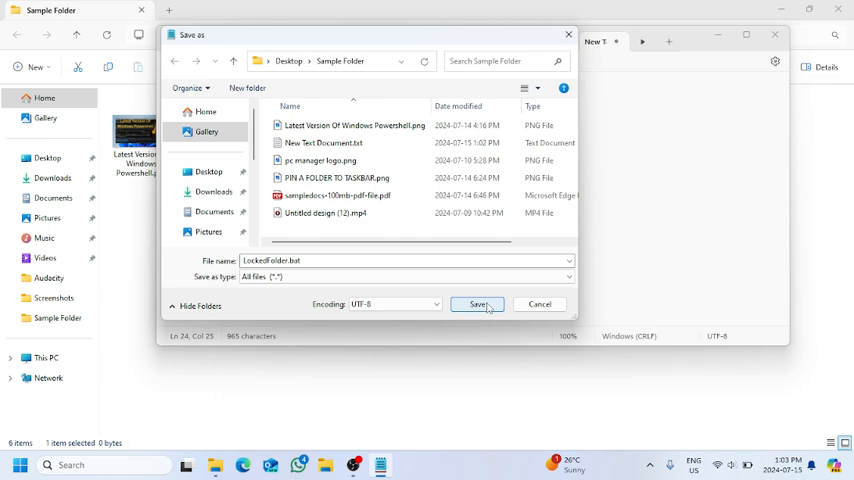
left_click(478, 304)
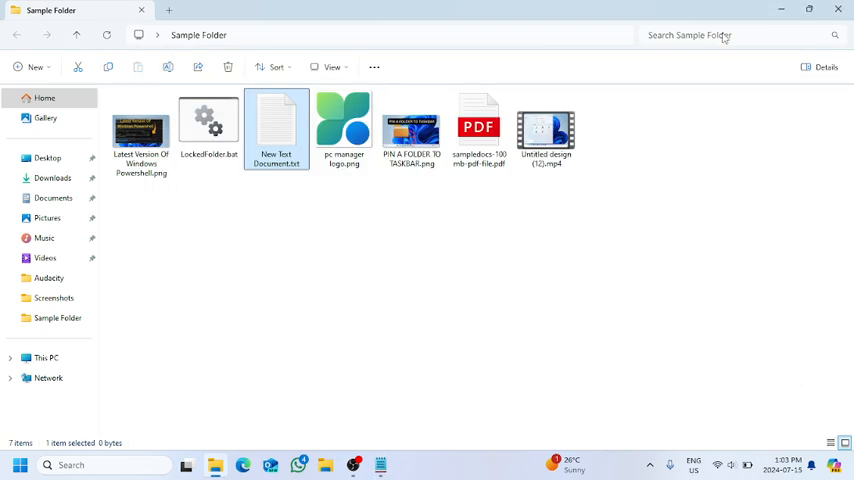
Step: Delete New Text Document.txt and run LockedFolder.bat to create the Private folder
left_click(208, 120)
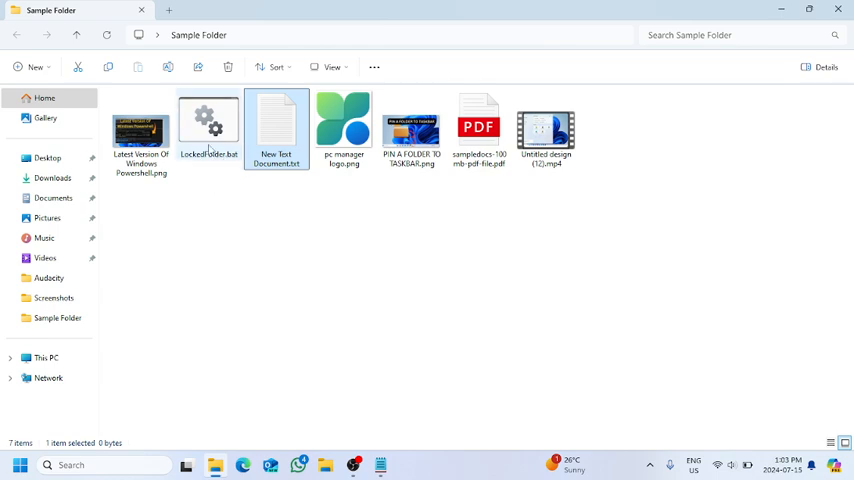
left_click(276, 130)
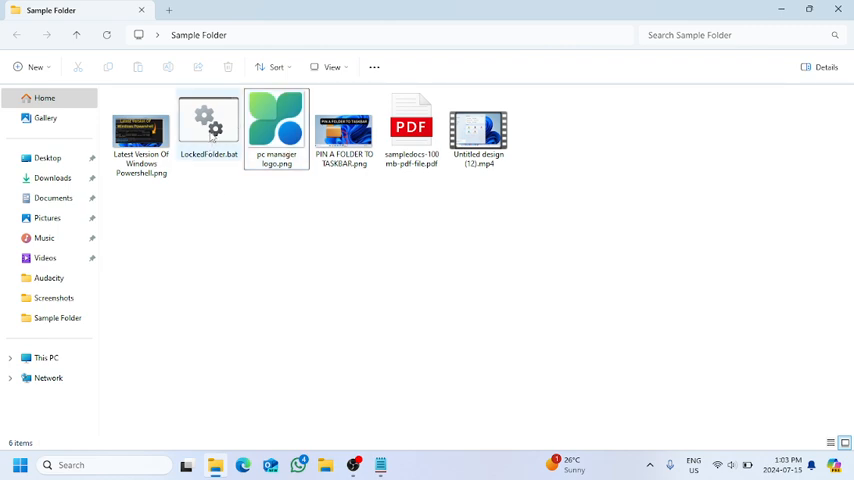
left_click(209, 125)
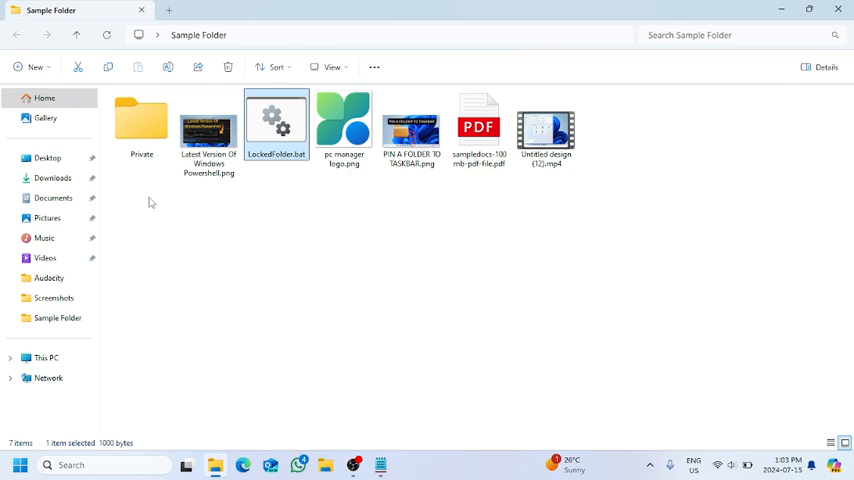
mouse_move(155, 169)
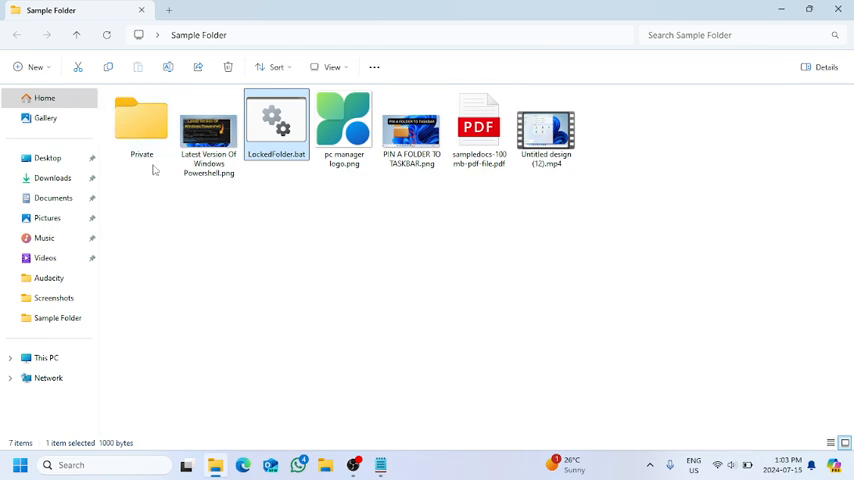
mouse_move(145, 130)
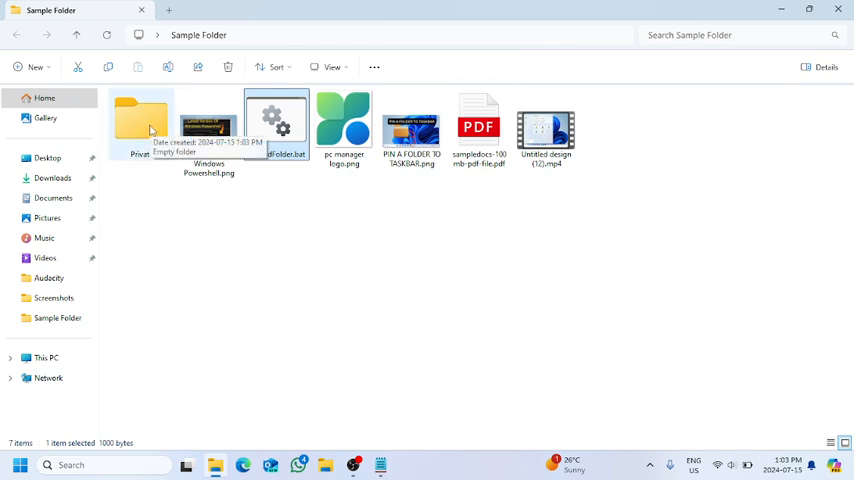
Step: Move the image, PDF and video files into Private, then select LockedFolder.bat
left_click(208, 120)
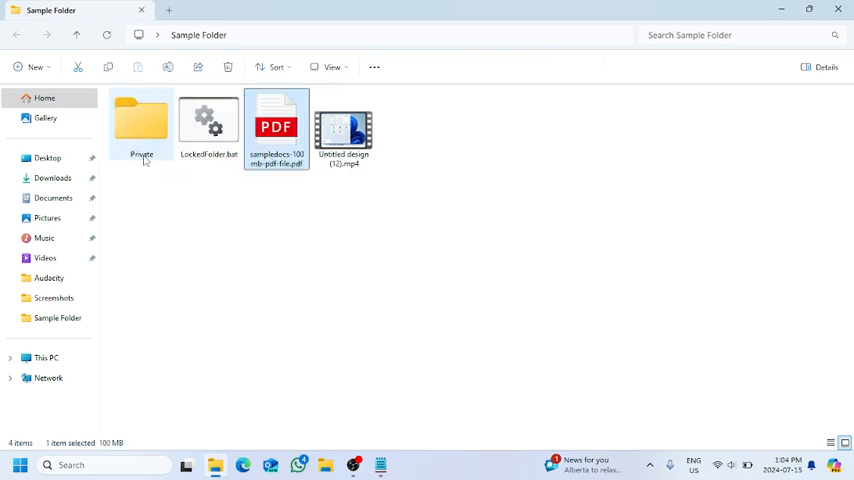
left_click_drag(276, 125, 141, 125)
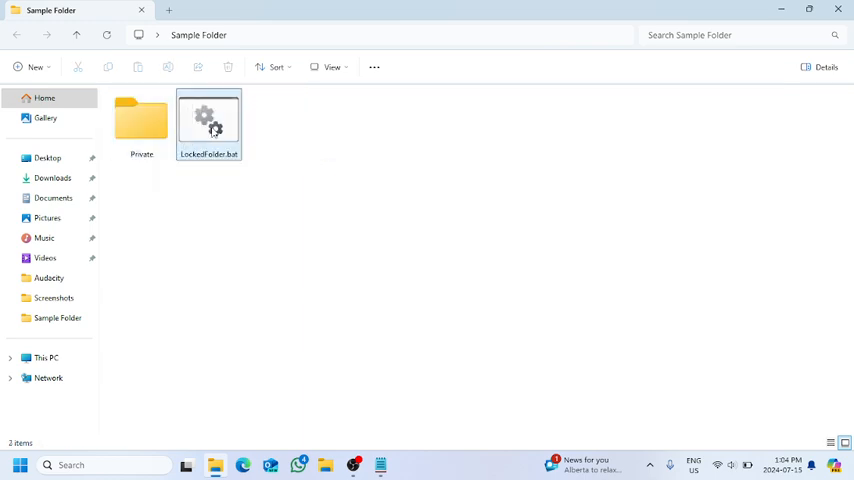
left_click(208, 120)
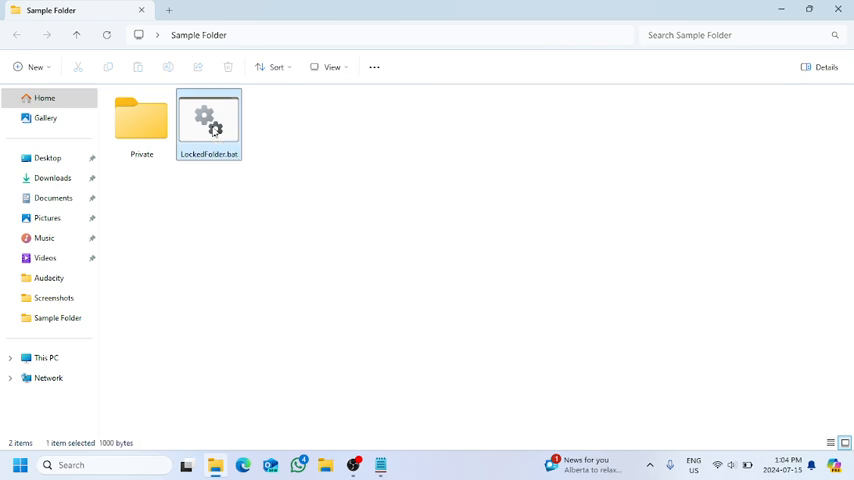
Step: Run LockedFolder.bat and answer Y to lock, hiding the Private folder
double_click(209, 118)
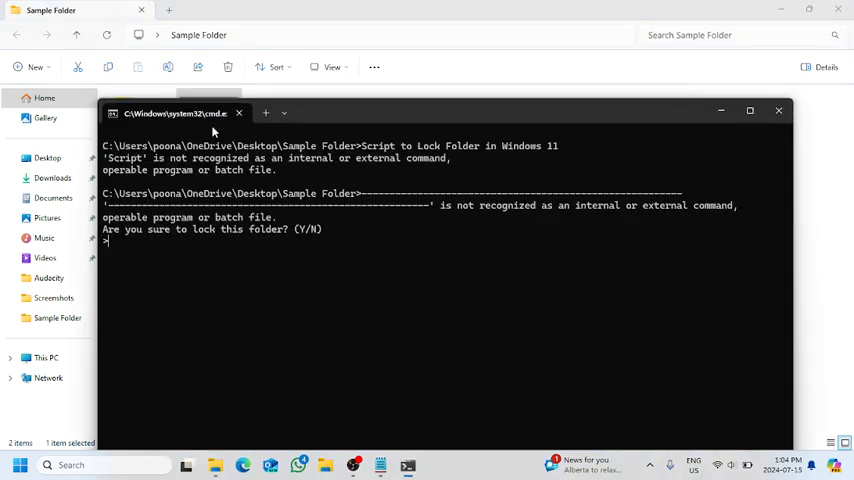
mouse_move(168, 252)
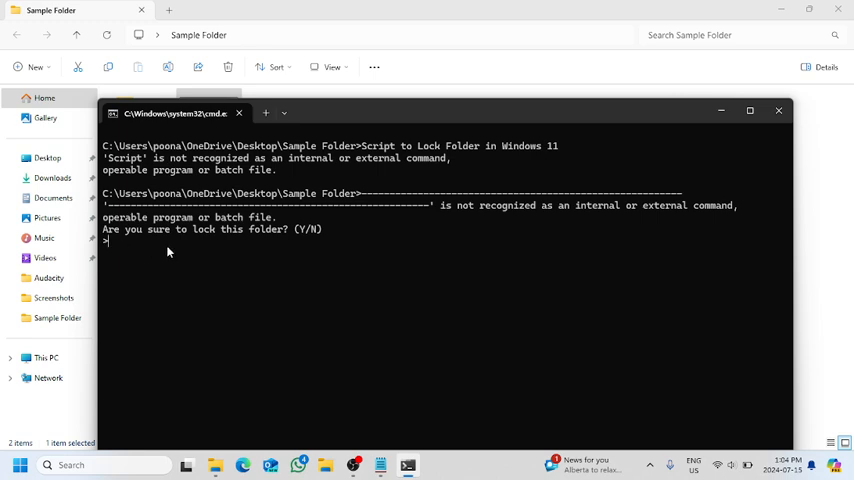
type("y")
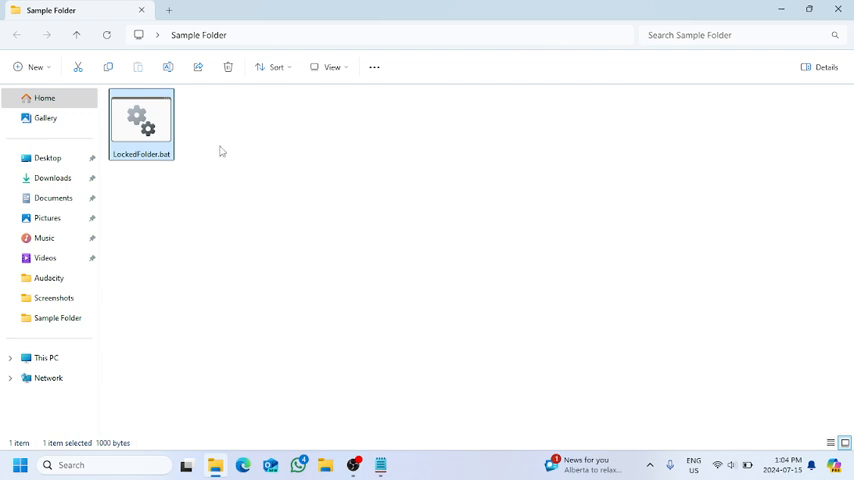
mouse_move(213, 218)
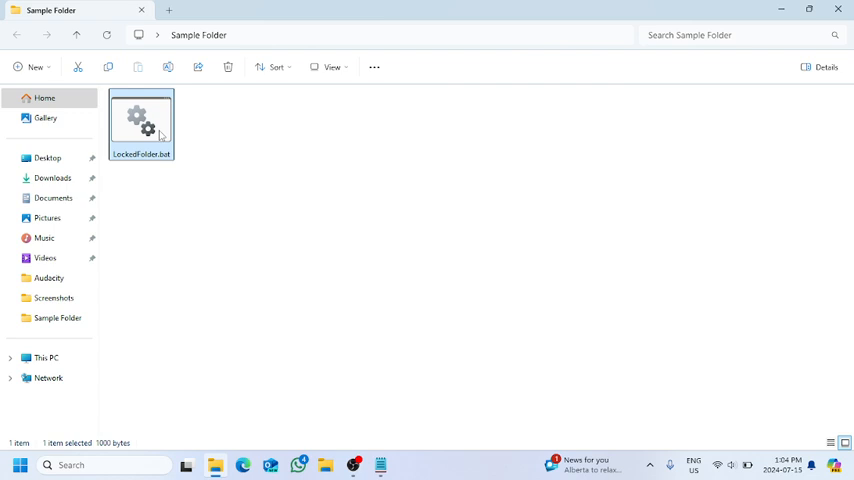
double_click(141, 120)
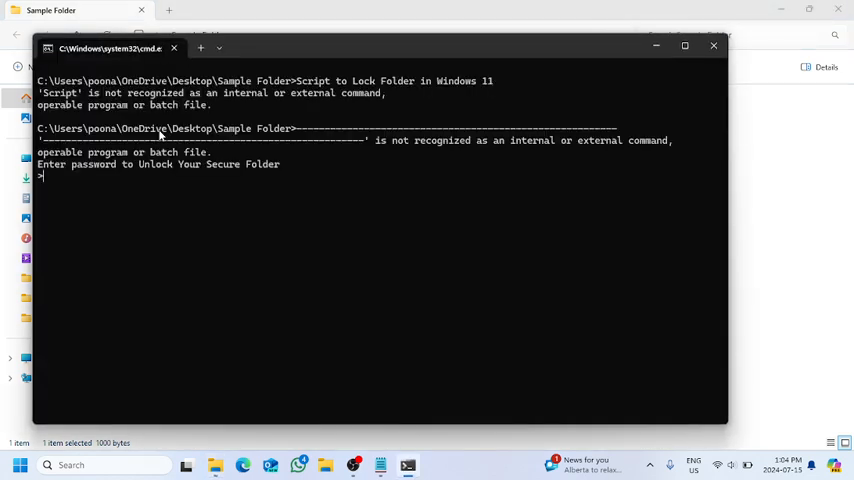
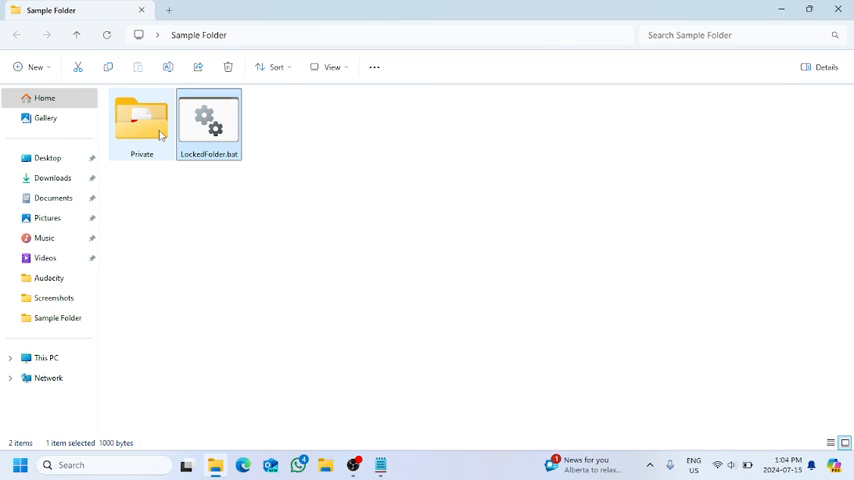
Step: Open Private to confirm its five files, then minimize the Explorer window to the desktop
left_click(141, 120)
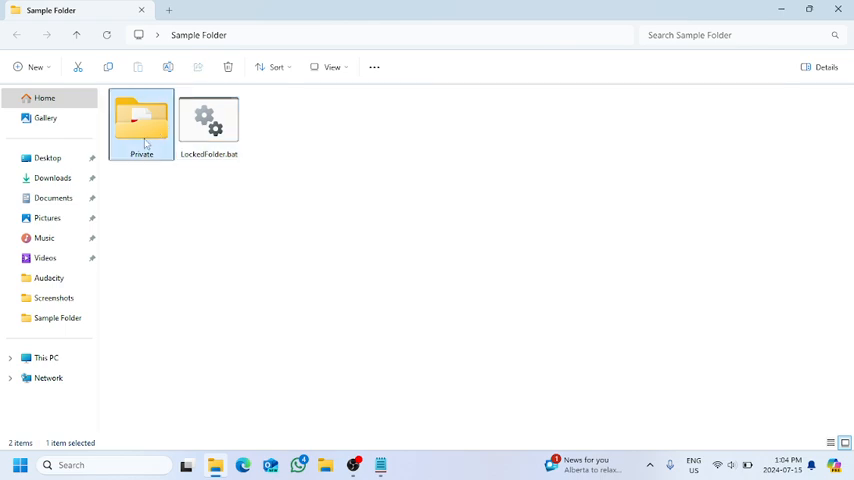
double_click(141, 120)
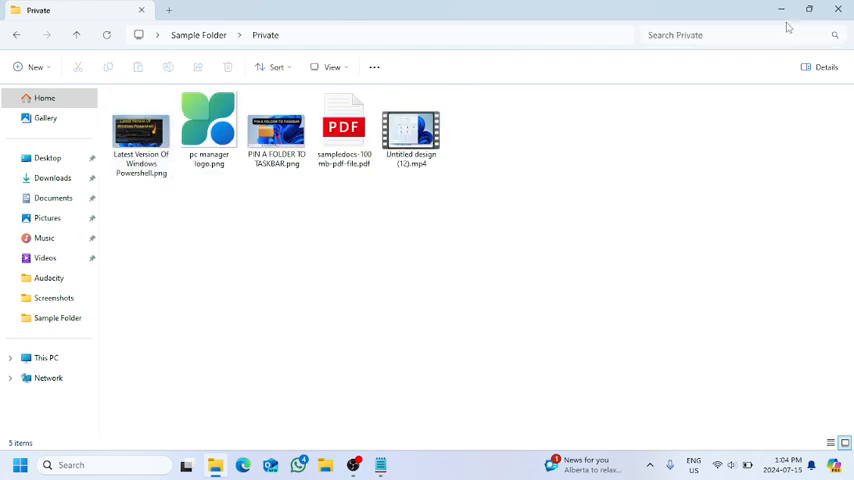
mouse_move(782, 12)
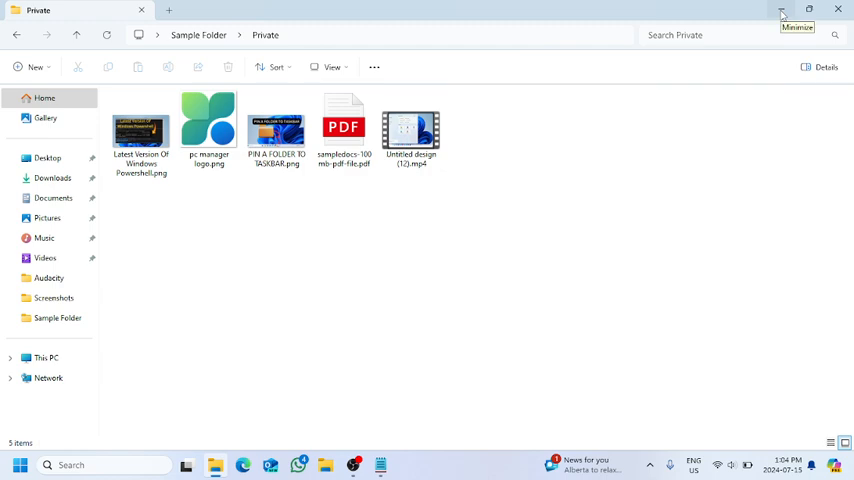
left_click(783, 10)
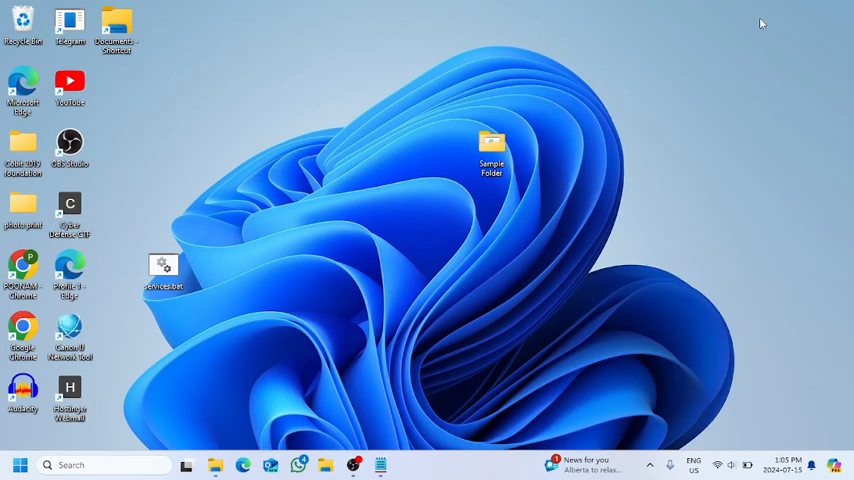
mouse_move(389, 231)
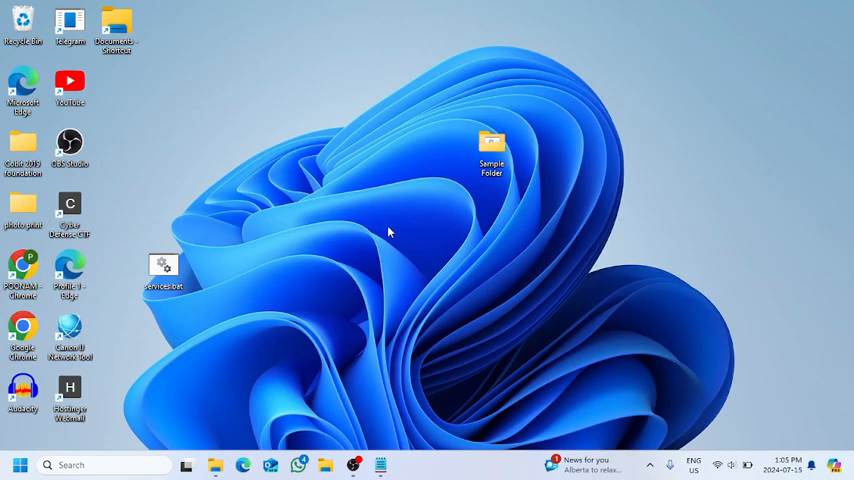